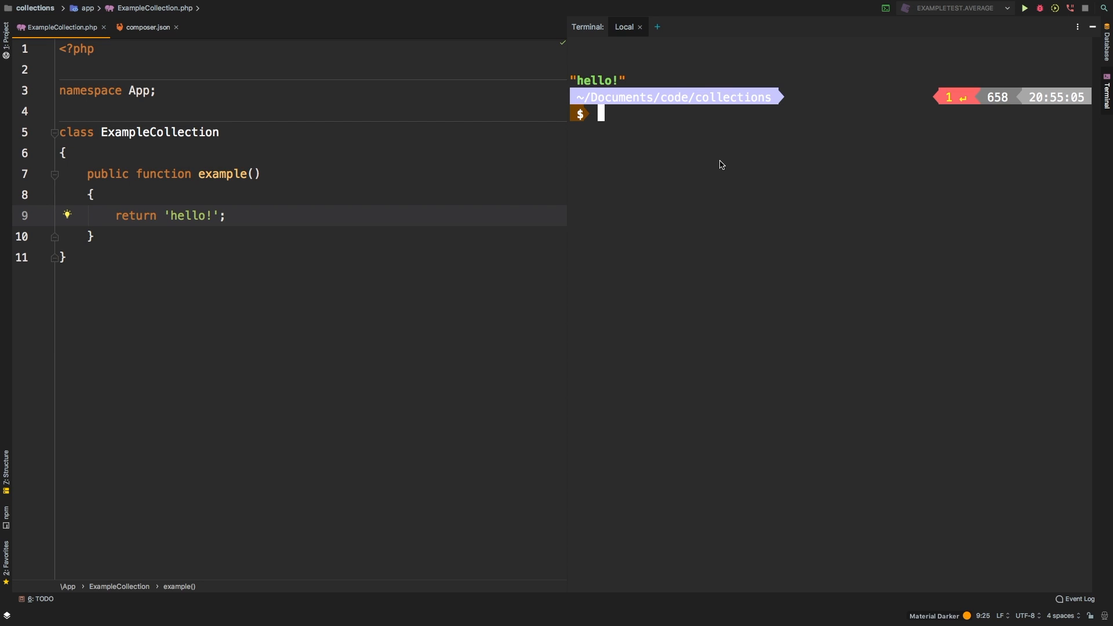
# Replace 'hello!' with collect([1, 2, 3, 4])->first() so the terminal prints 1
pyautogui.write('collect([1, 2, 3, 4')
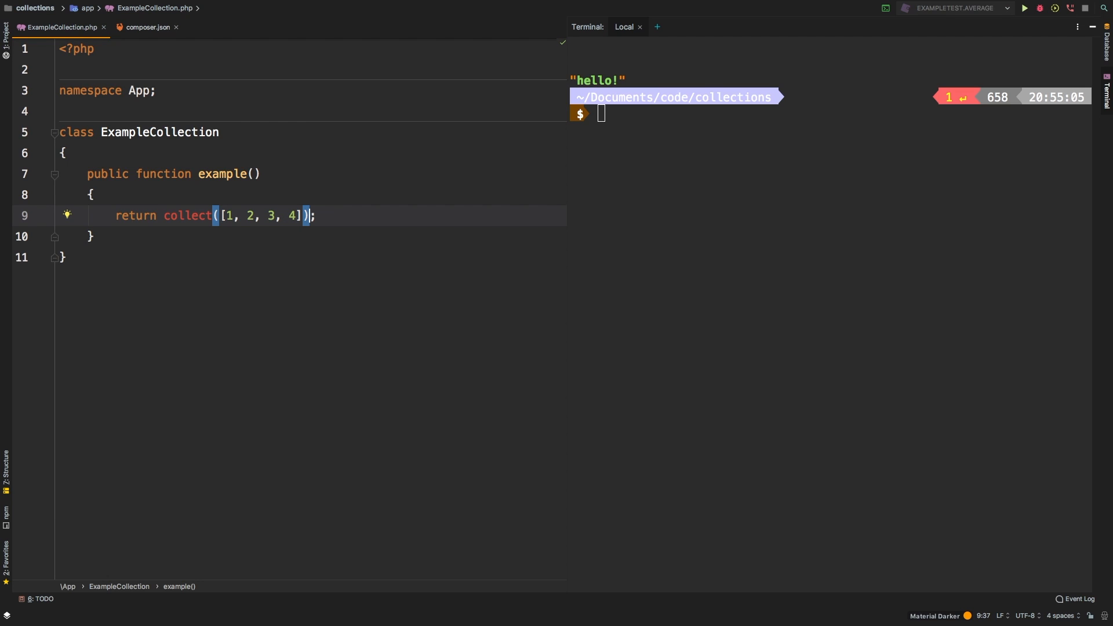
pyautogui.write('->firs')
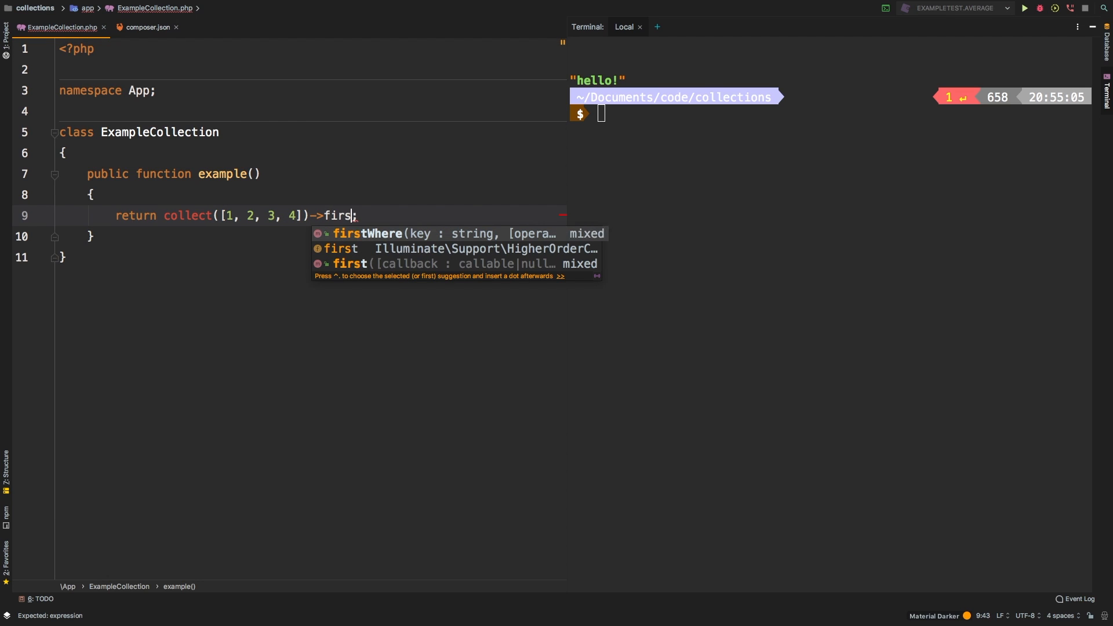
pyautogui.press('Tab')
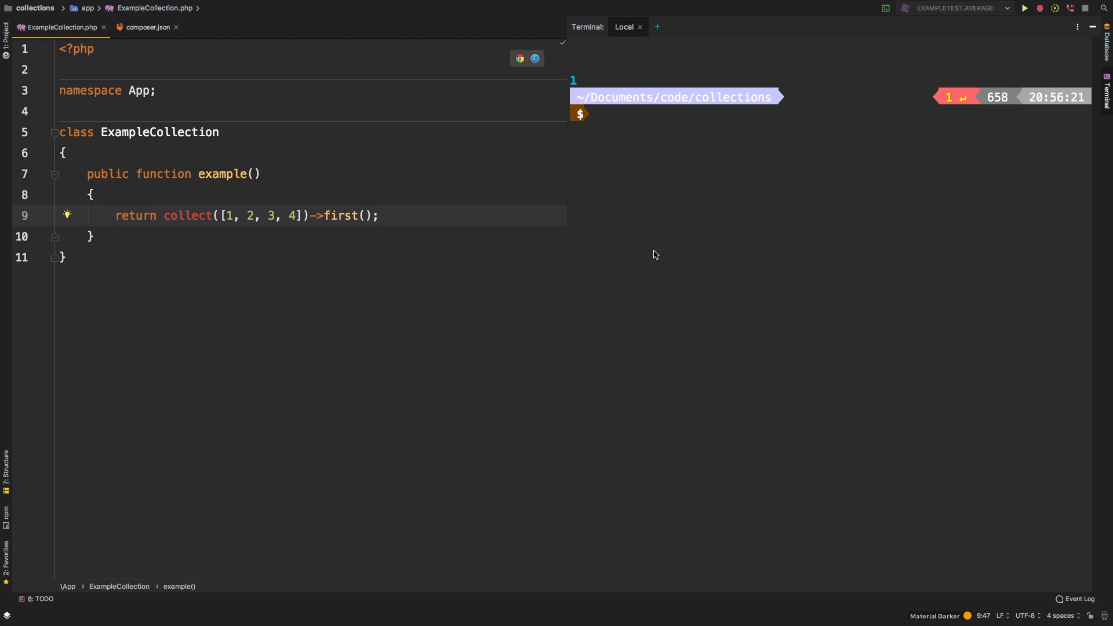
pyautogui.doubleClick(228, 216)
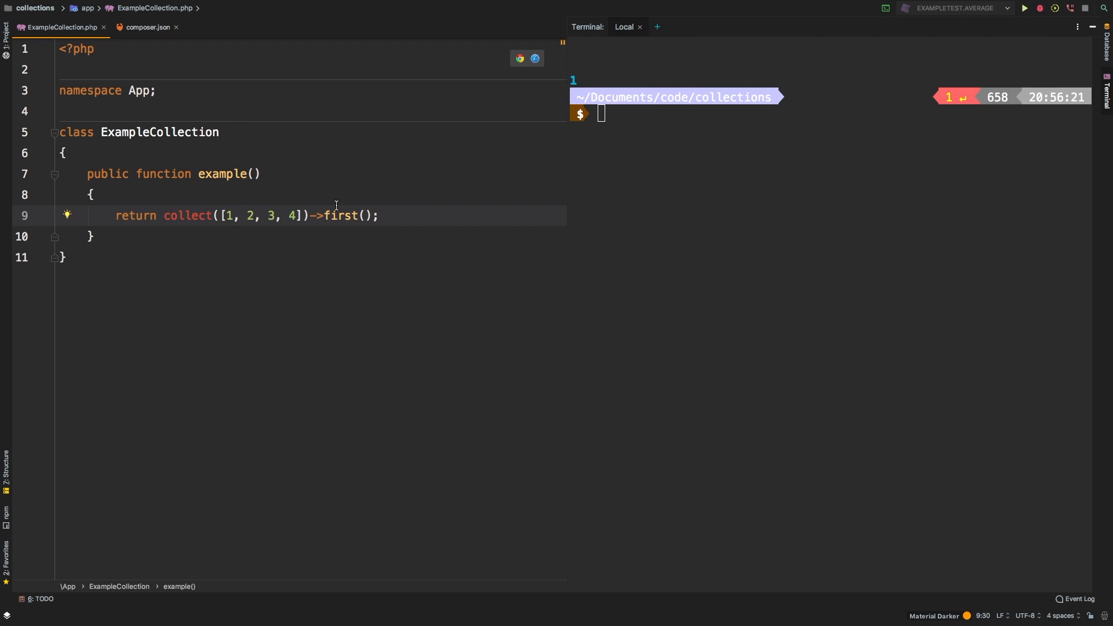
pyautogui.moveTo(227, 216); pyautogui.dragTo(291, 216)
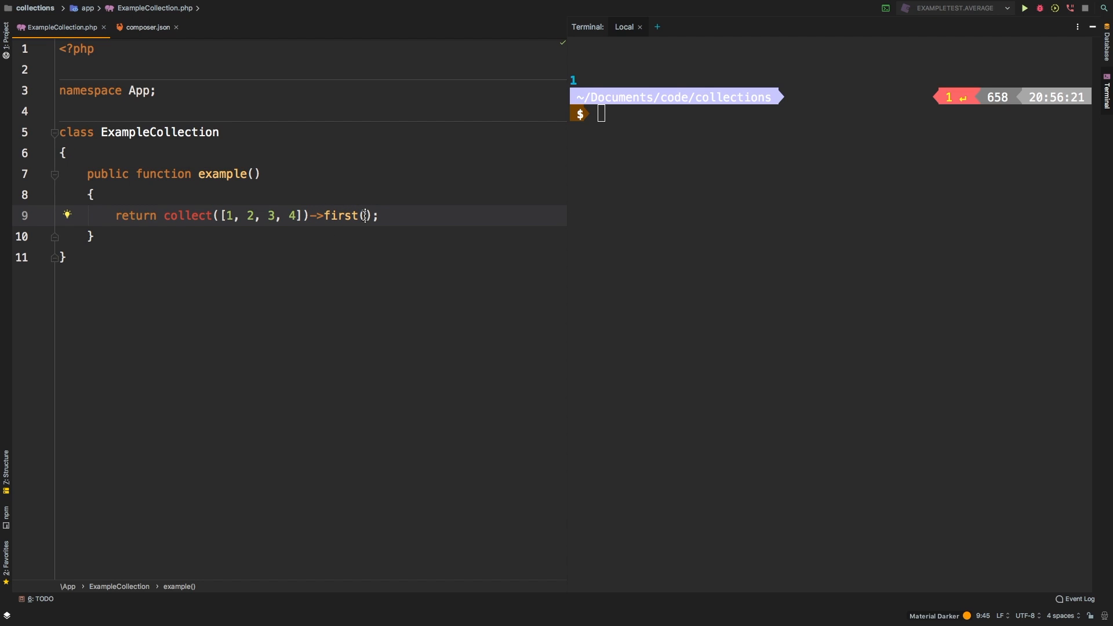
# Pass first() the callback function ($element) { return $element > 1; } and rerun
pyautogui.write('function ($element')
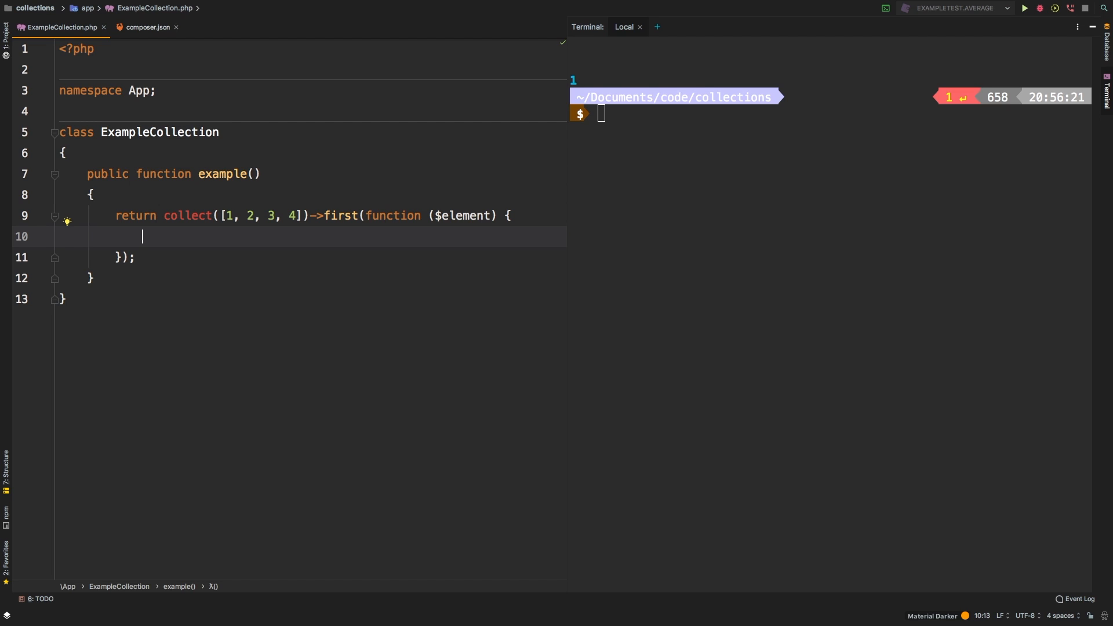
pyautogui.write('return')
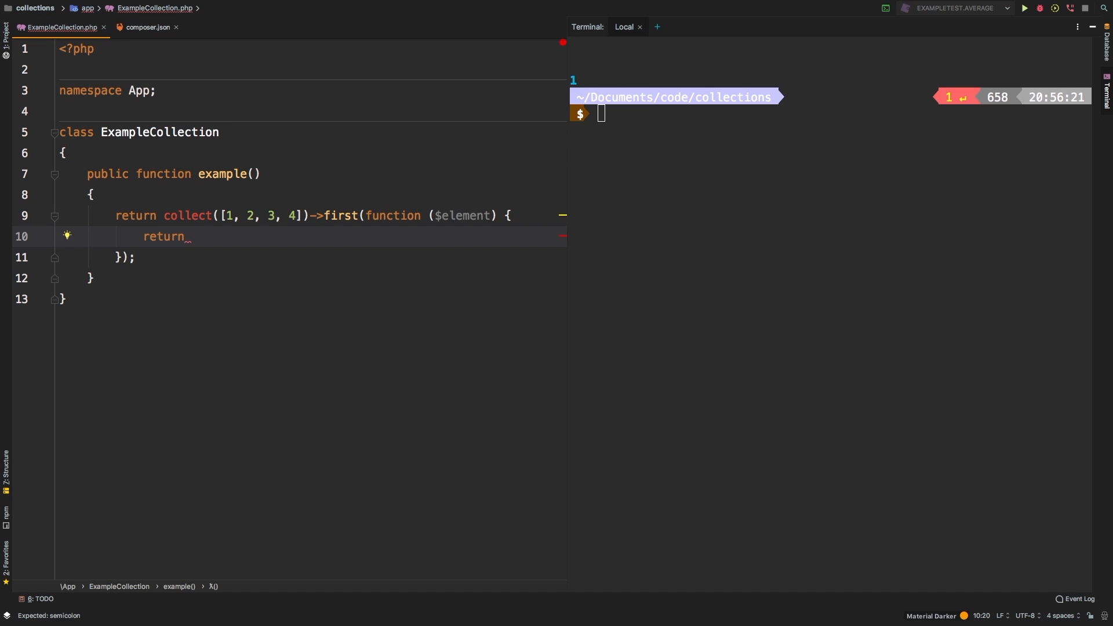
pyautogui.write('$element > 1;')
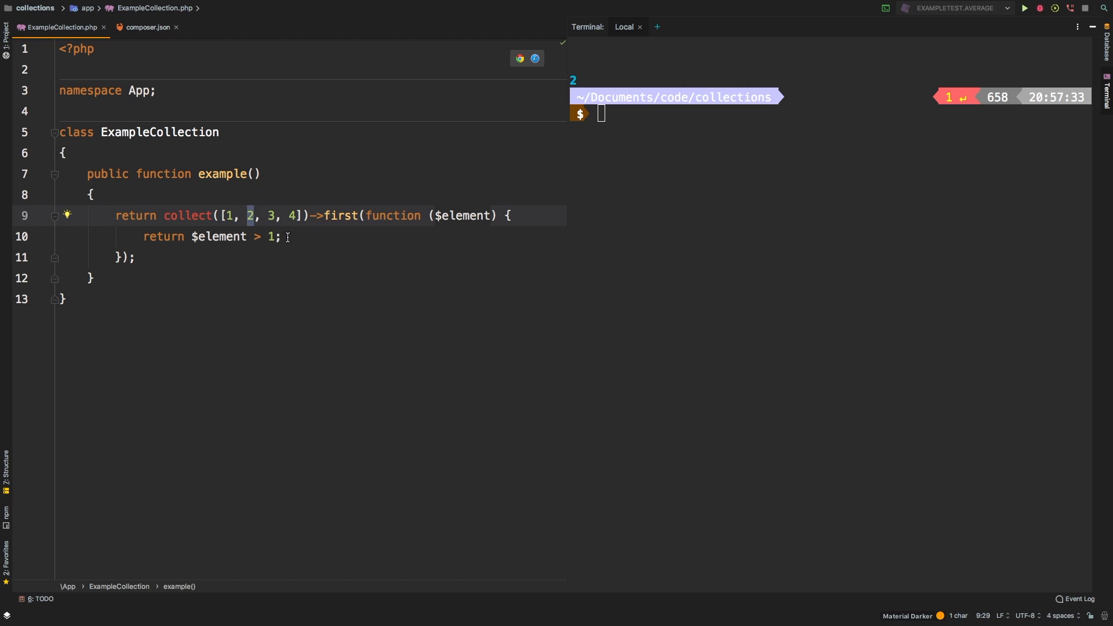
# Empty the array to collect([]) so the terminal prints null, then select the callback
pyautogui.click(283, 236)
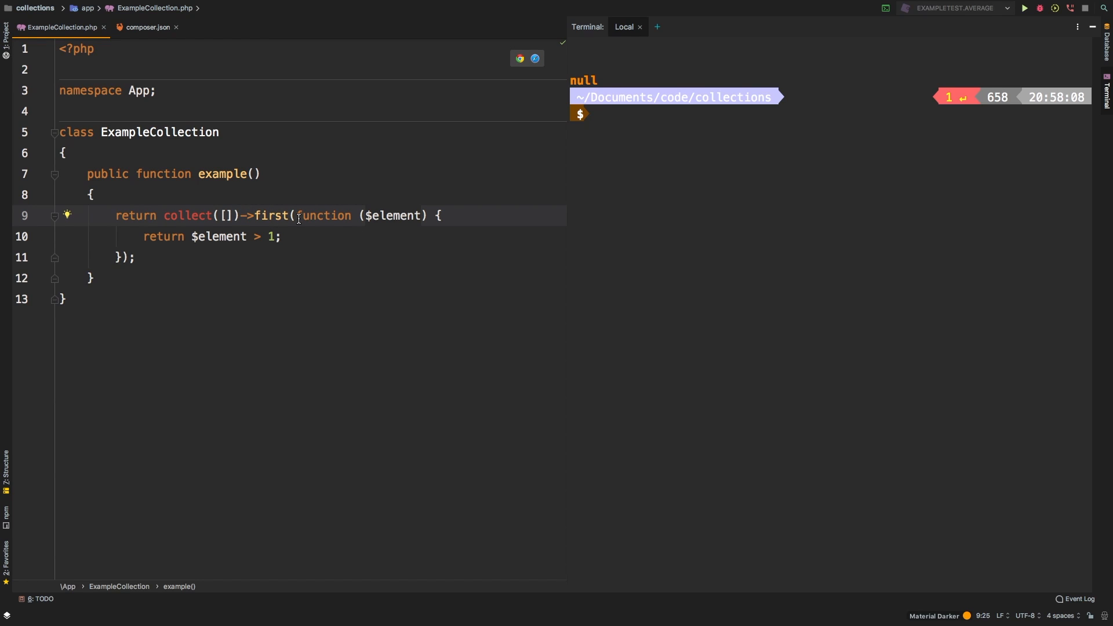
pyautogui.moveTo(297, 215); pyautogui.dragTo(211, 236)
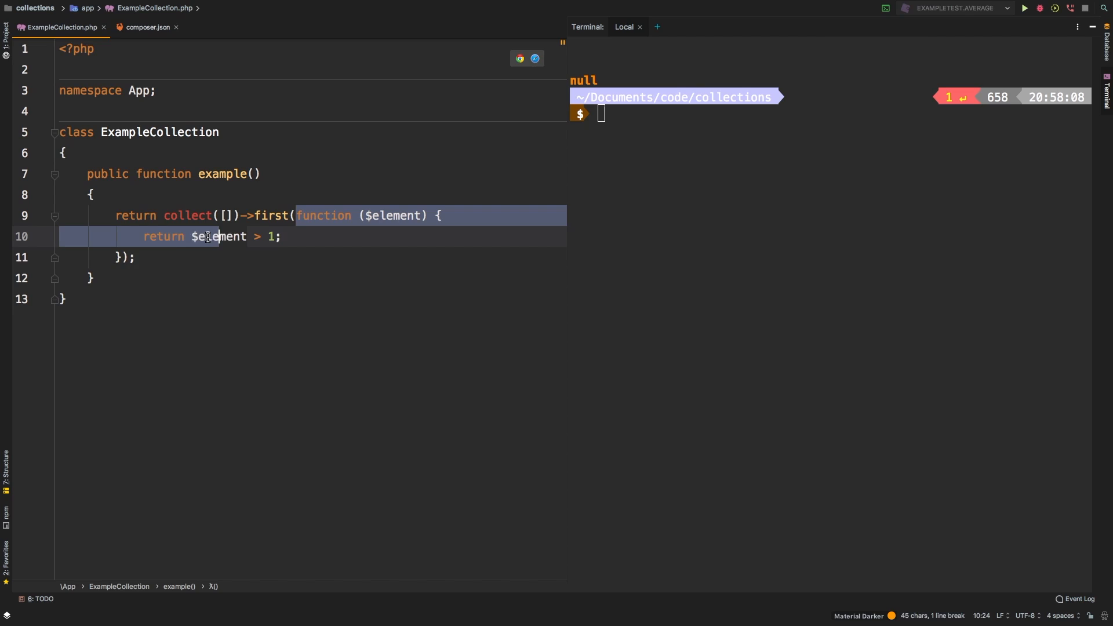
# Replace the callback with null, 1000 so first() prints the default 1000
pyautogui.write('null,')
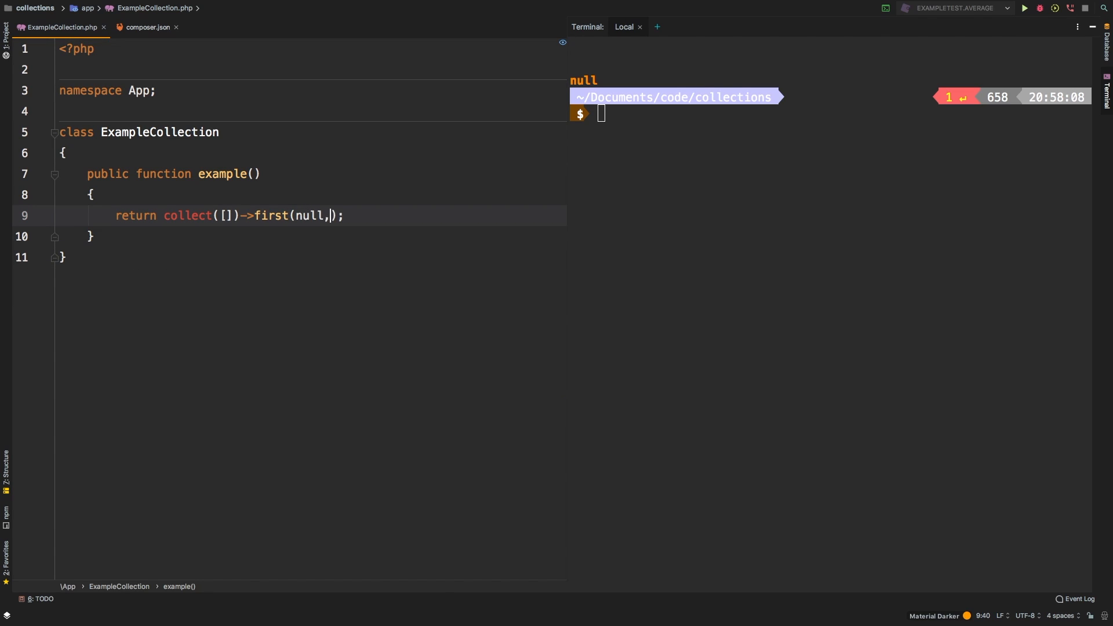
pyautogui.write('" "')
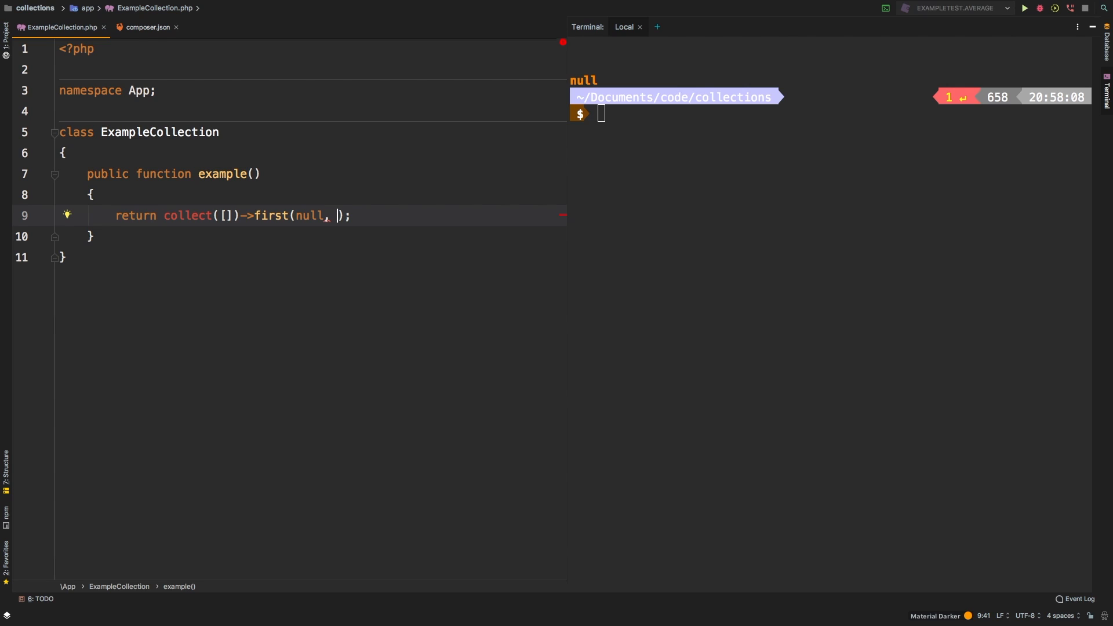
pyautogui.write('1')
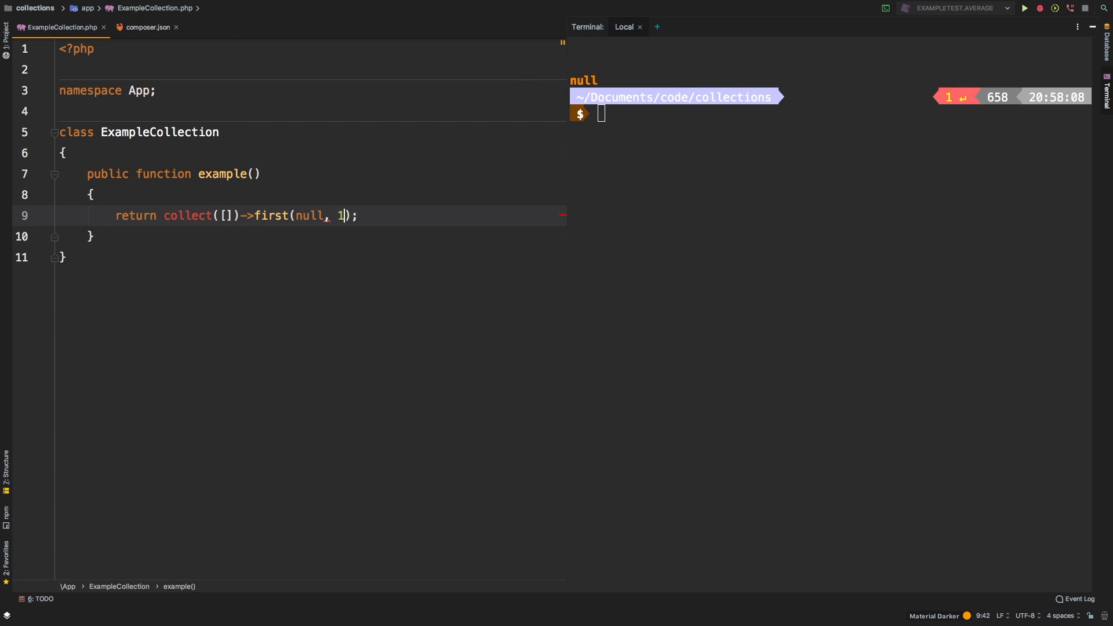
pyautogui.write('000')
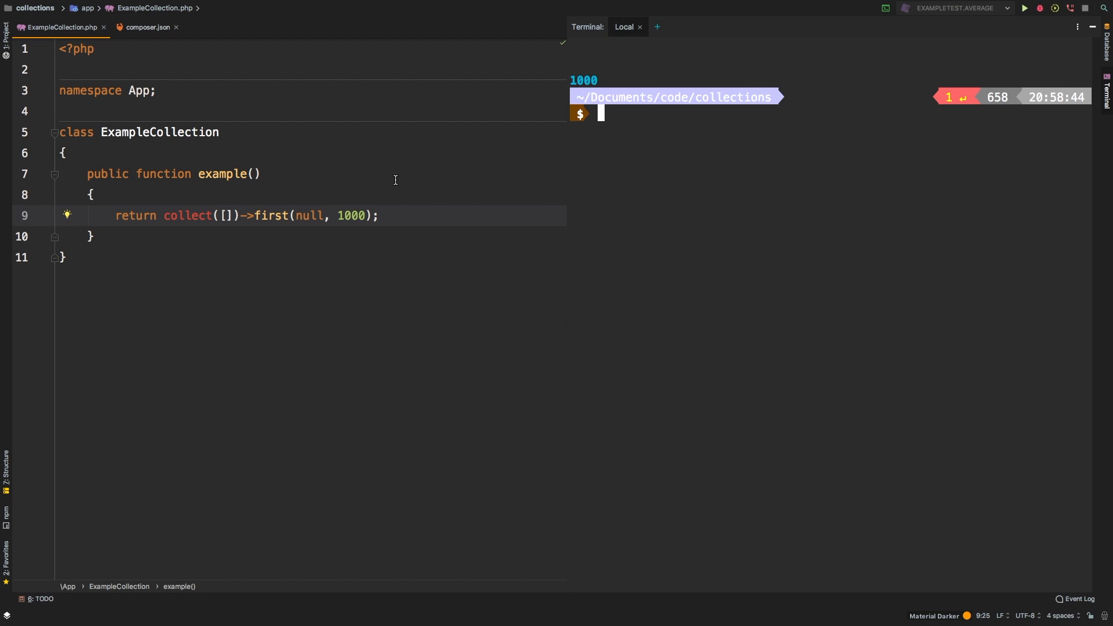
# Add a callback returning $element > 3 before the 1000 default, and put 1 in the array
pyautogui.write('function ($ele')
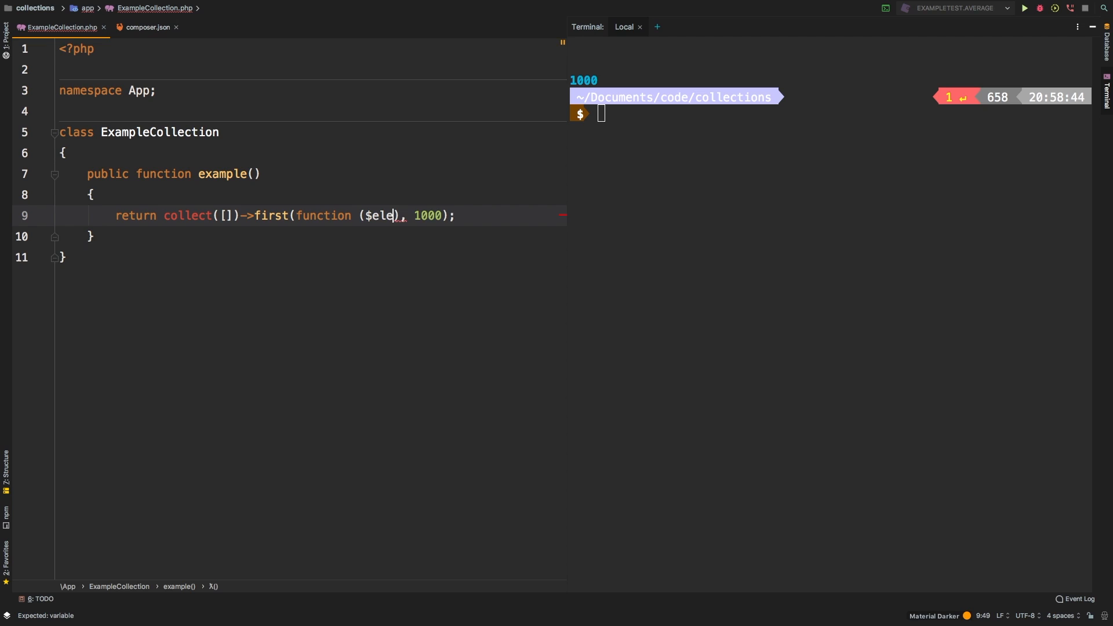
pyautogui.write('return $element > 3')
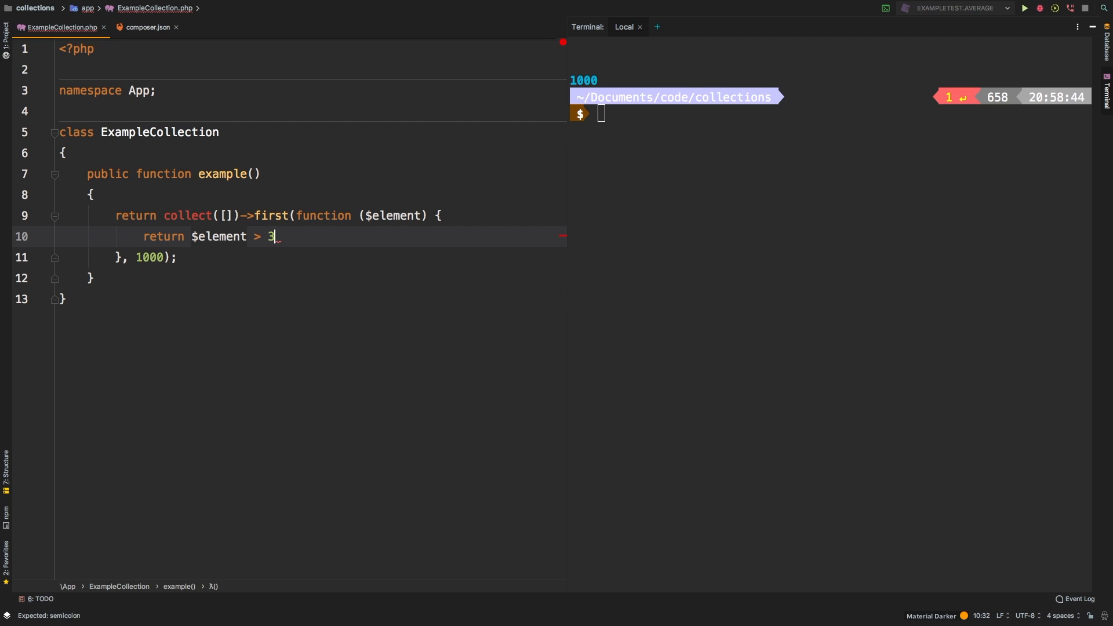
pyautogui.write(';')
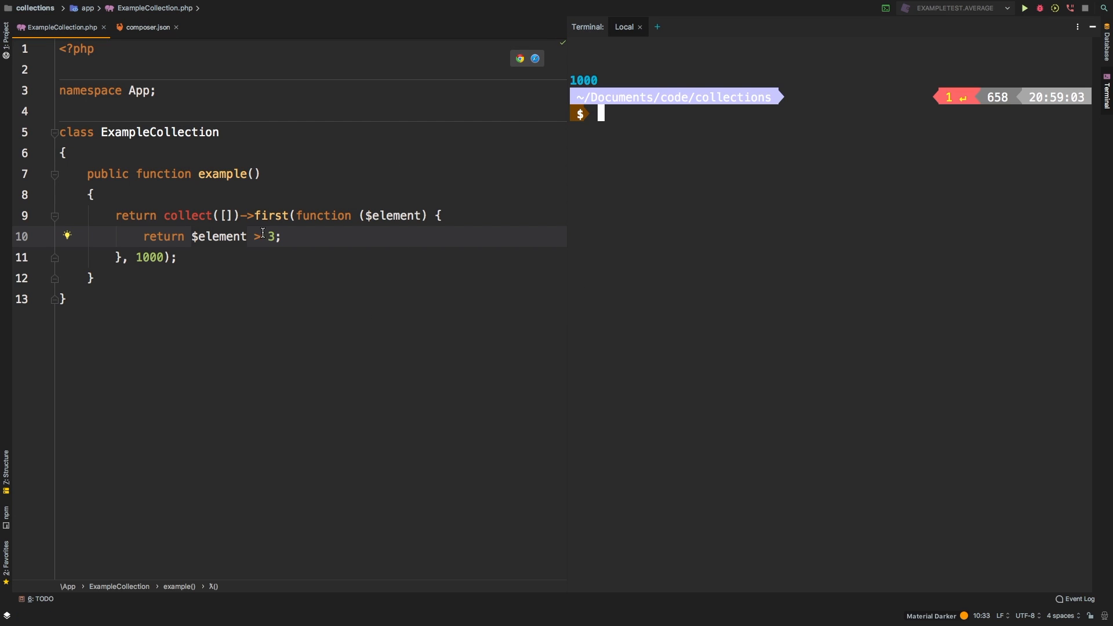
pyautogui.write('1')
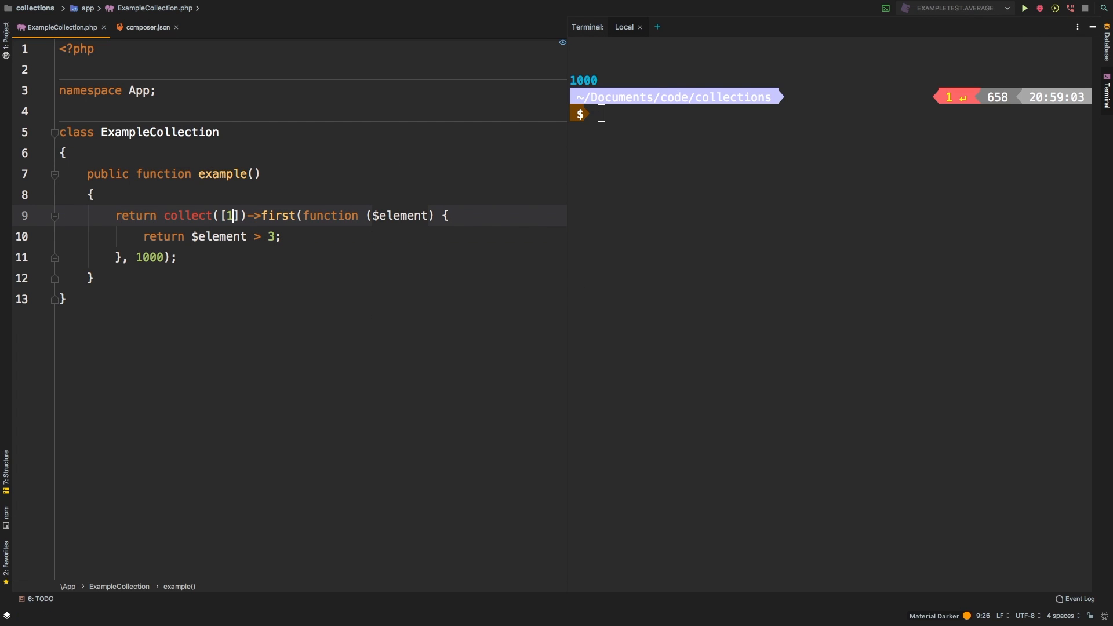
# Add 2 and 4 to the collection so the terminal prints 4
pyautogui.write(', 2, 4')
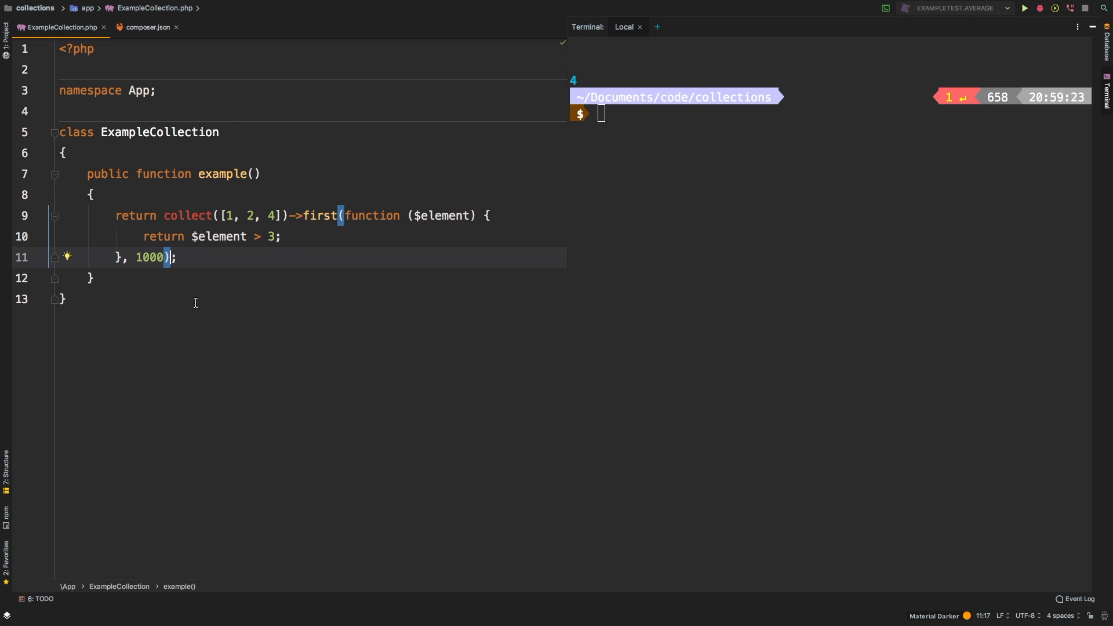
# Append ->map() after the closing parenthesis of first(...)
pyautogui.write('->')
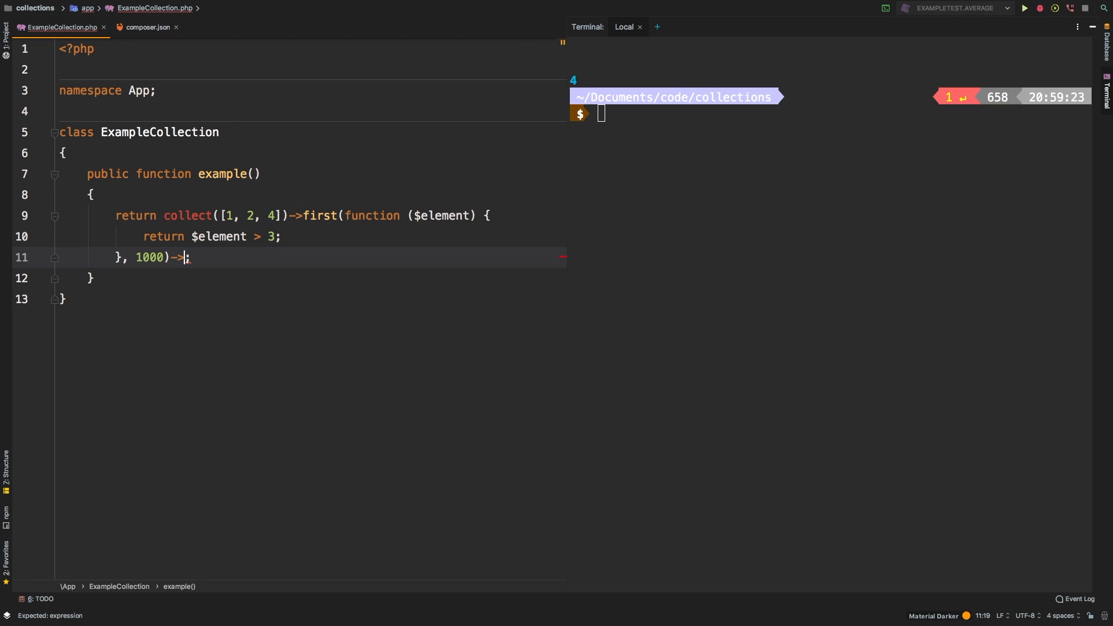
pyautogui.write('map()')
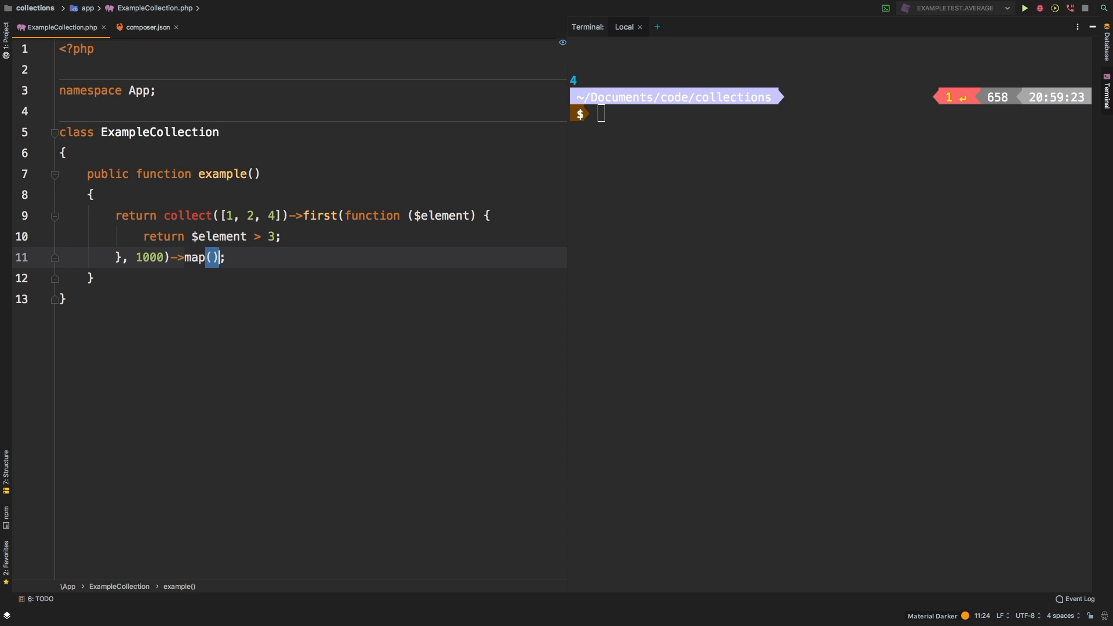